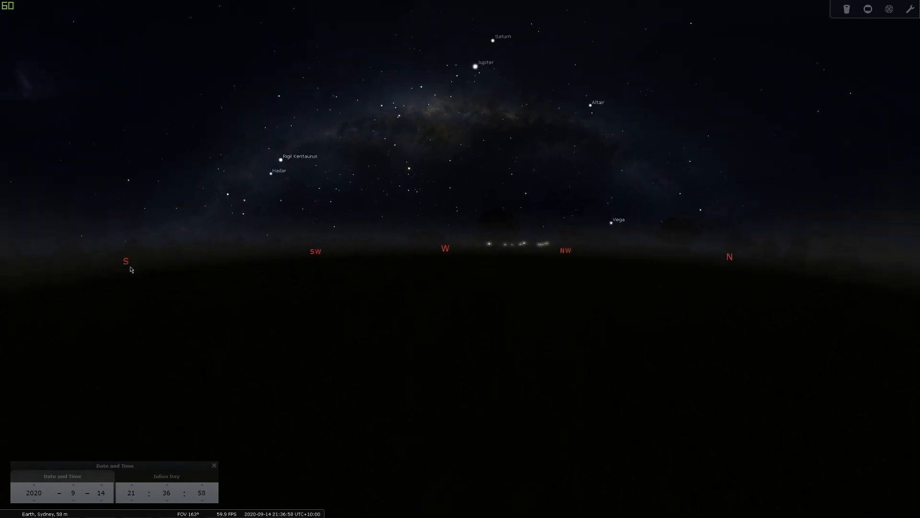
mouse_move(730, 191)
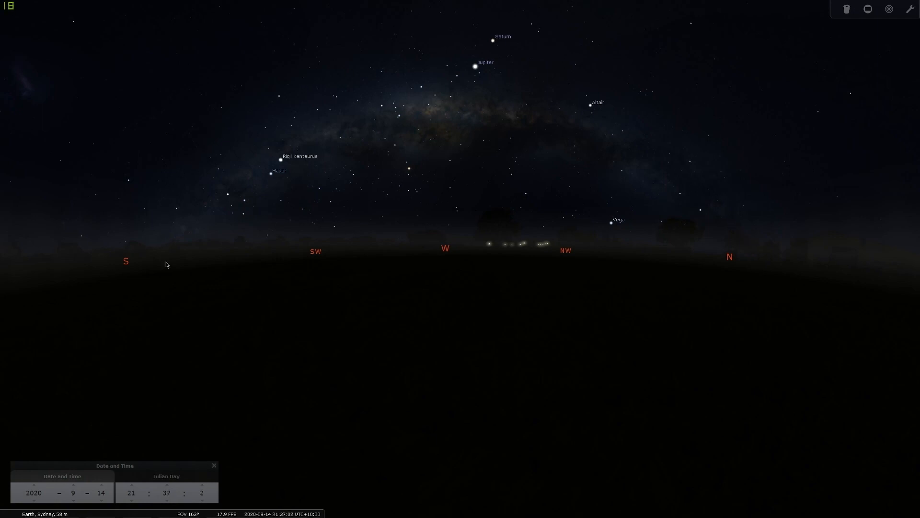
mouse_move(702, 245)
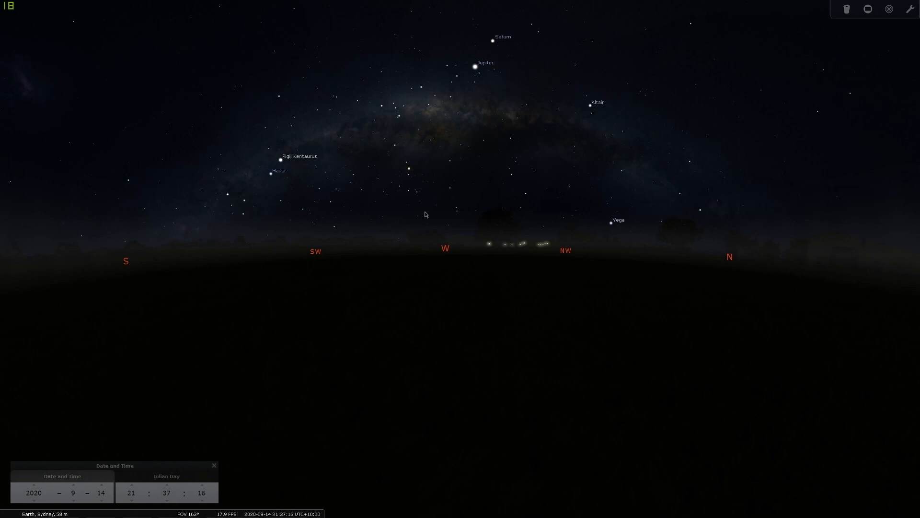
mouse_move(552, 234)
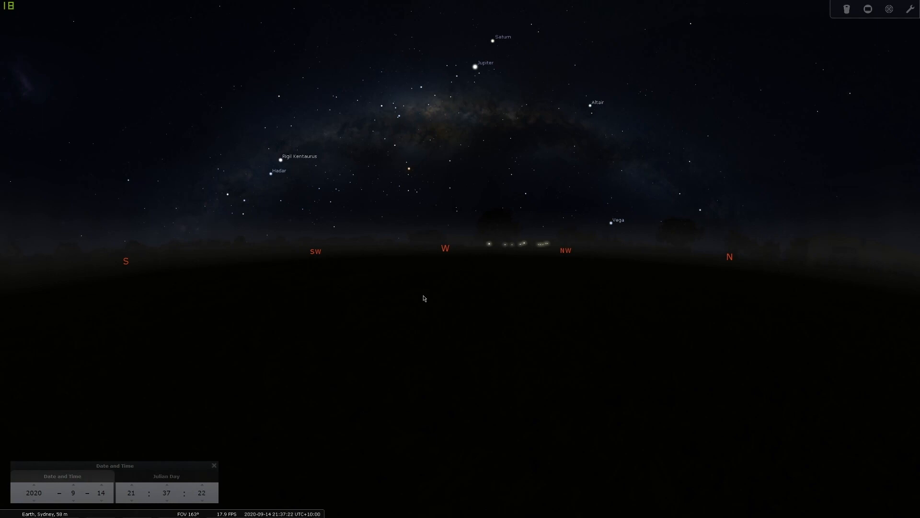
Step the Sydney sky's date back day by day toward 8 September 2020.
click(132, 484)
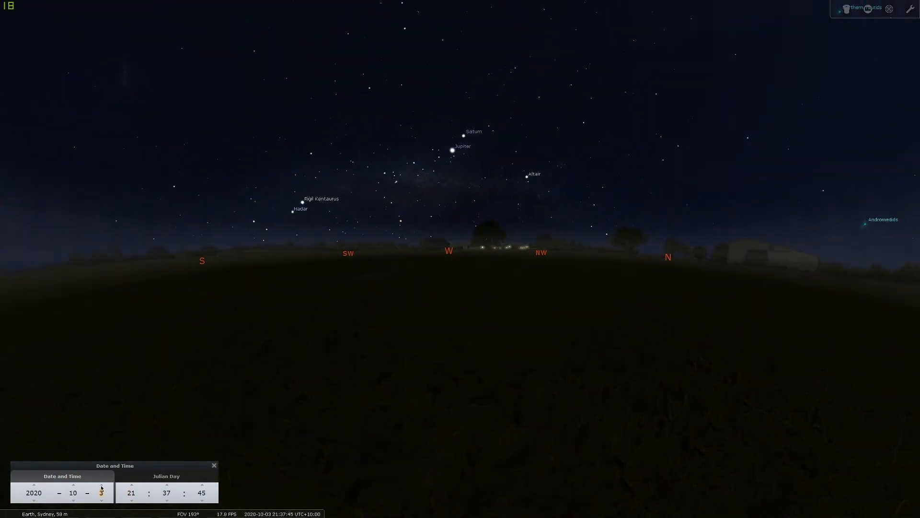
click(102, 500)
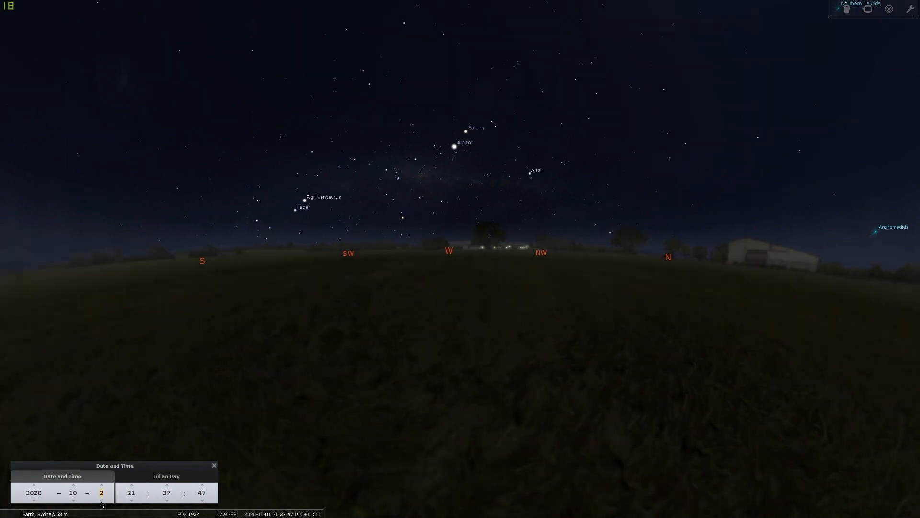
click(101, 501)
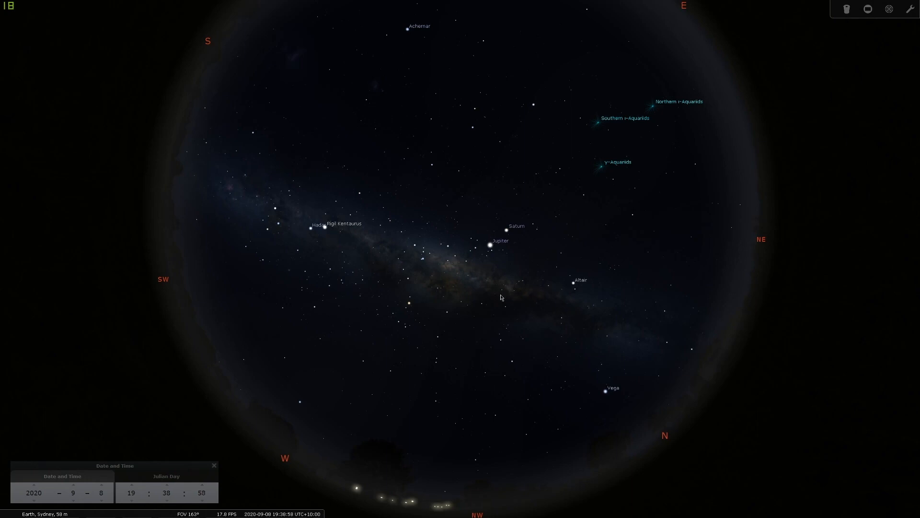
mouse_move(419, 281)
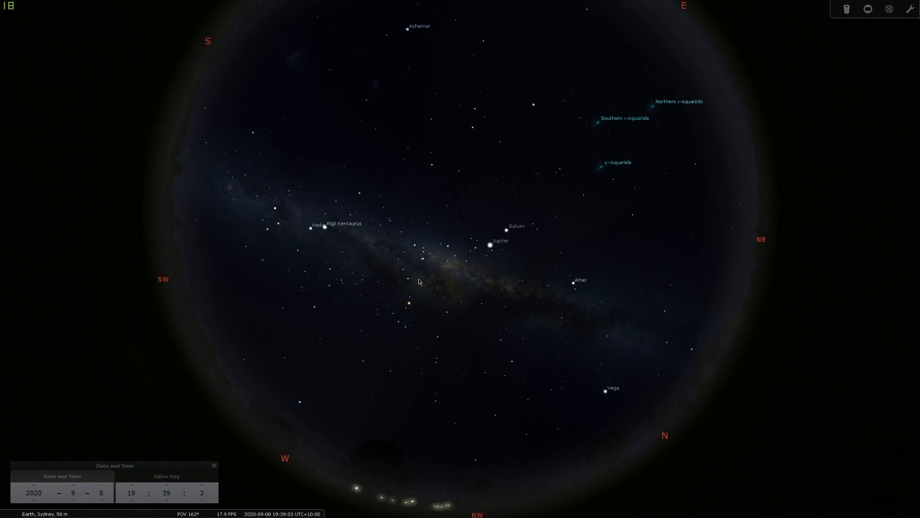
mouse_move(462, 302)
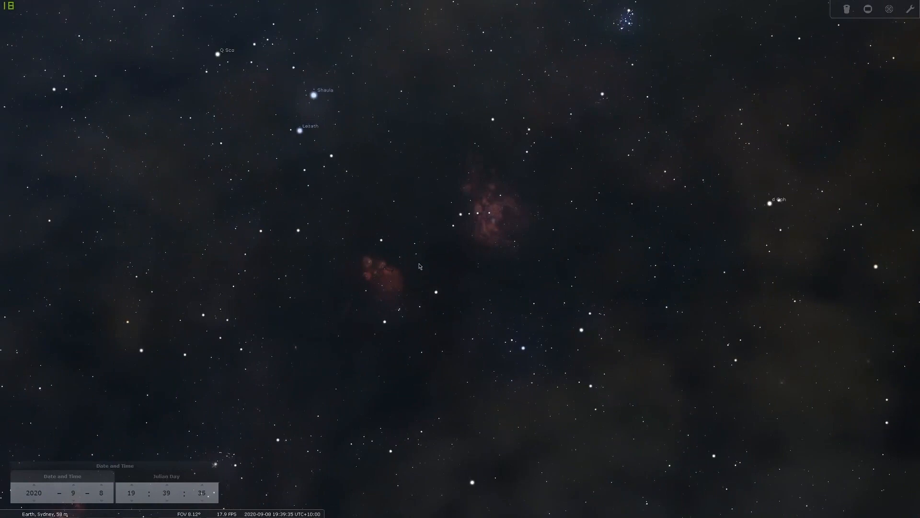
Zoom in on the reddish nebulae near Shaula and Lesath, then back out.
scroll(up, 3)
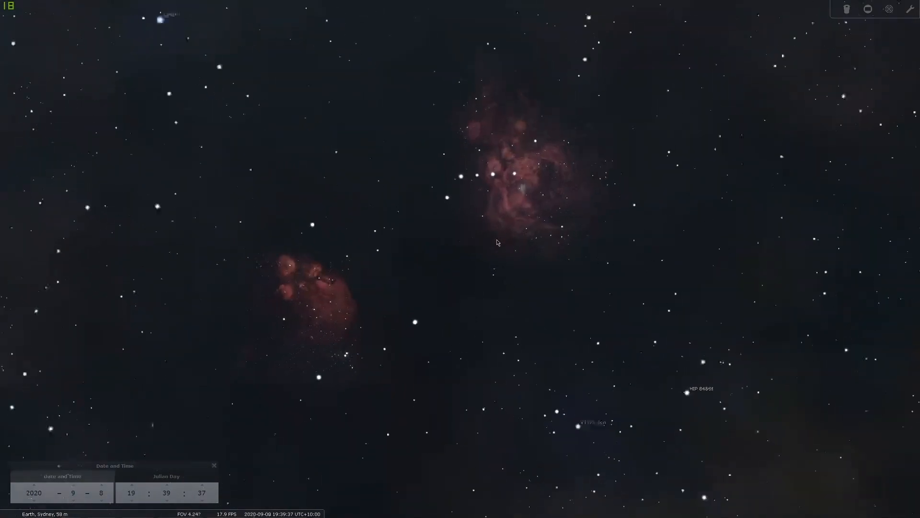
scroll(down, 3)
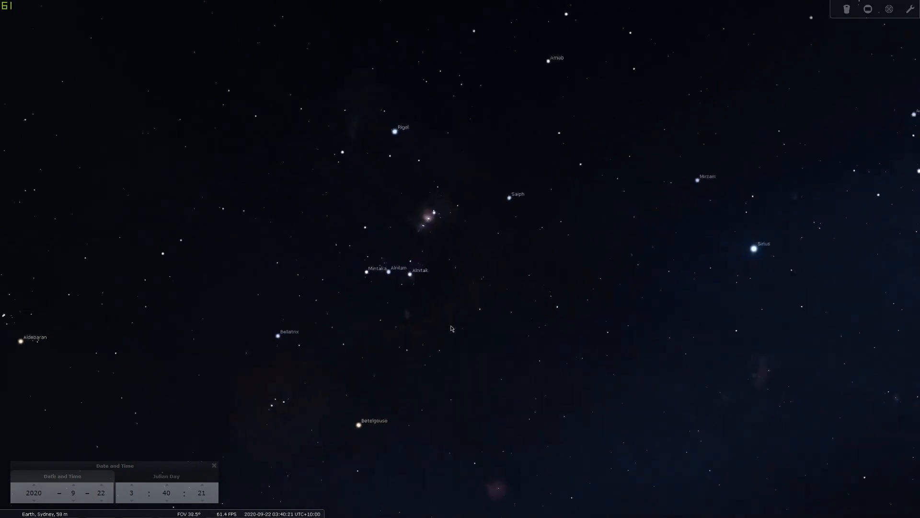
Zoom into the Orion Nebula region, then pull back out toward Canopus and Achernar.
scroll(up, 3)
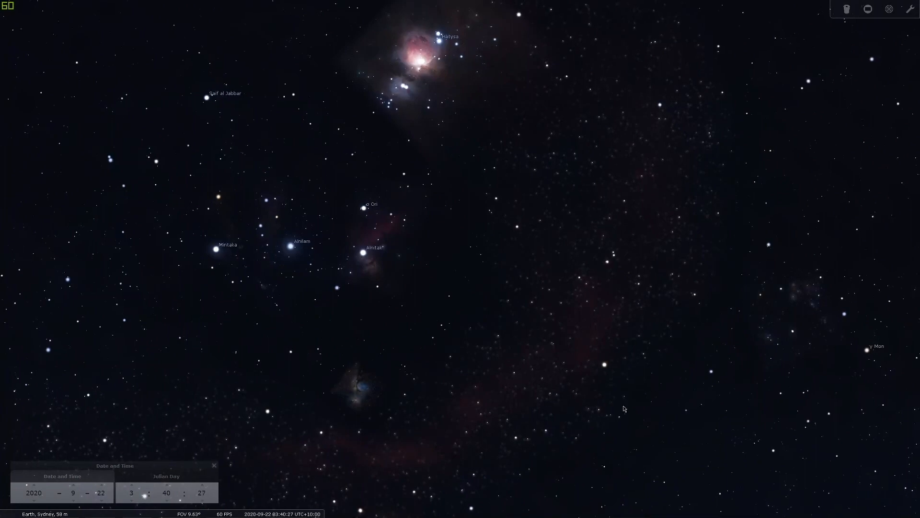
scroll(down, 3)
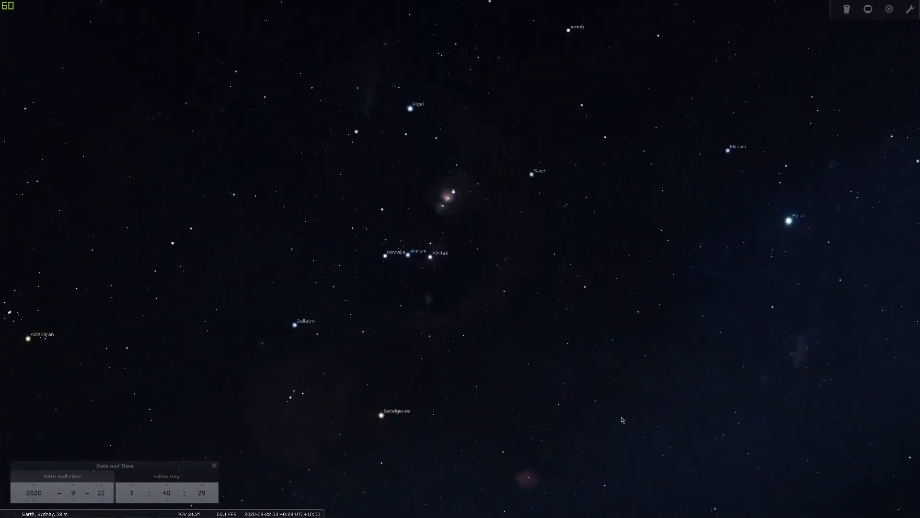
scroll(down, 3)
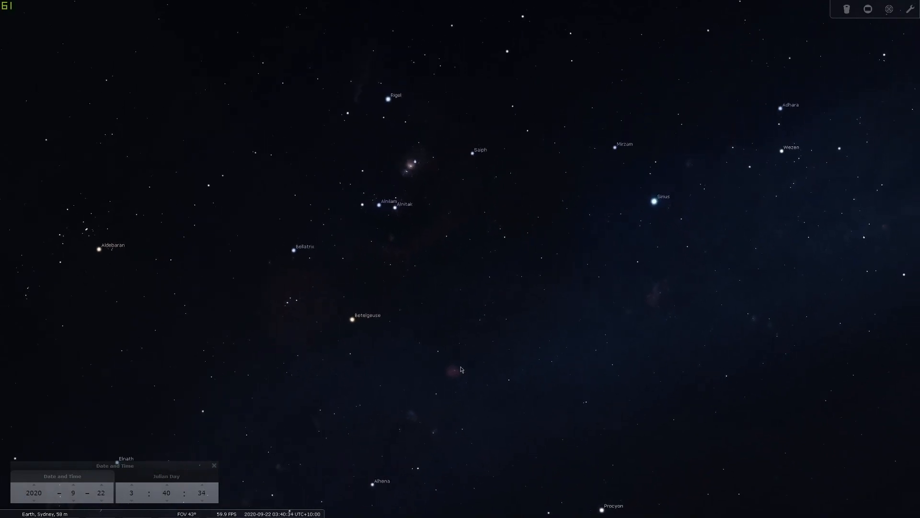
scroll(down, 3)
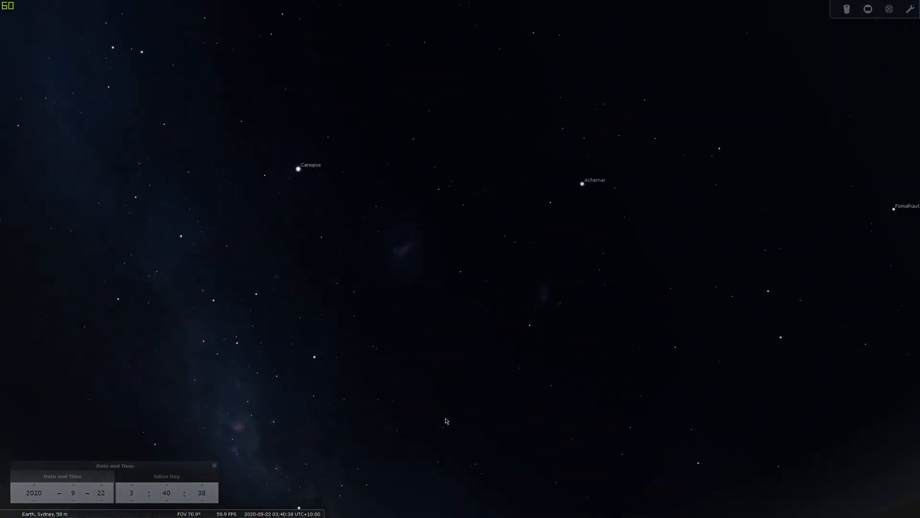
scroll(down, 3)
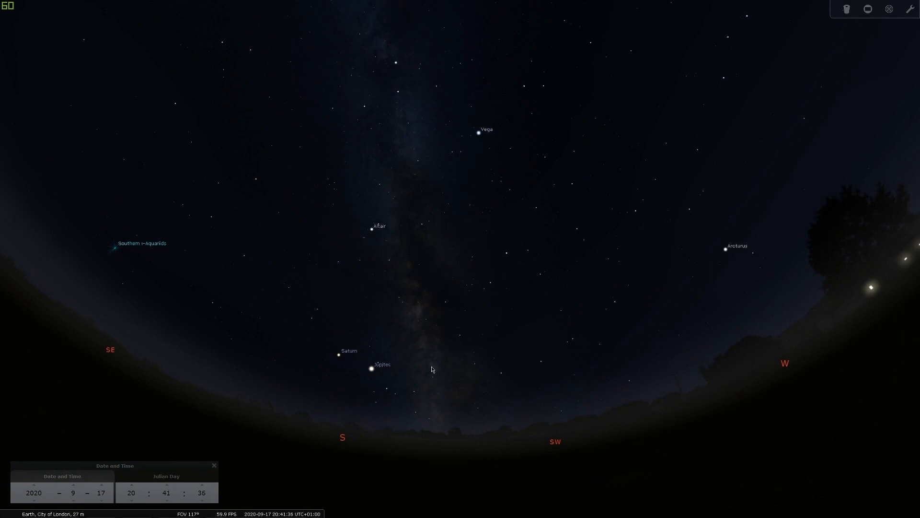
mouse_move(437, 434)
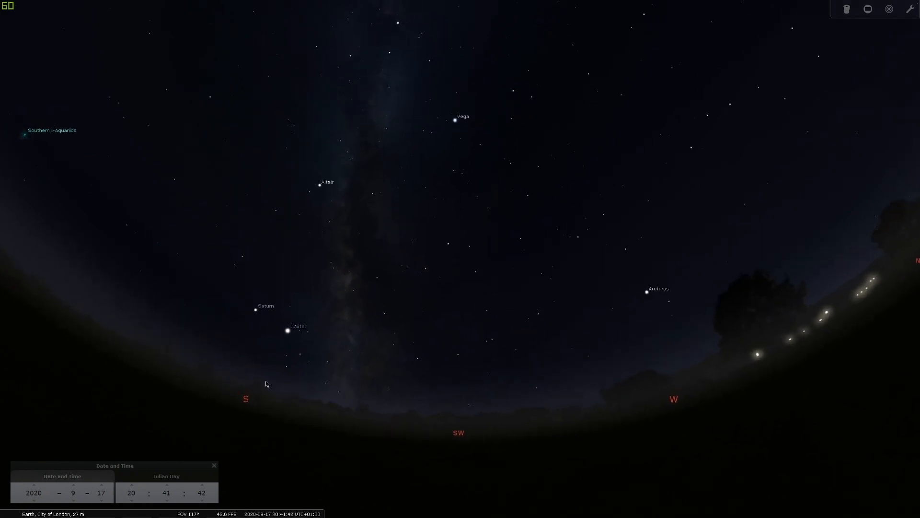
Set the London view's date and time to 17 September 2020, 20:41.
click(131, 485)
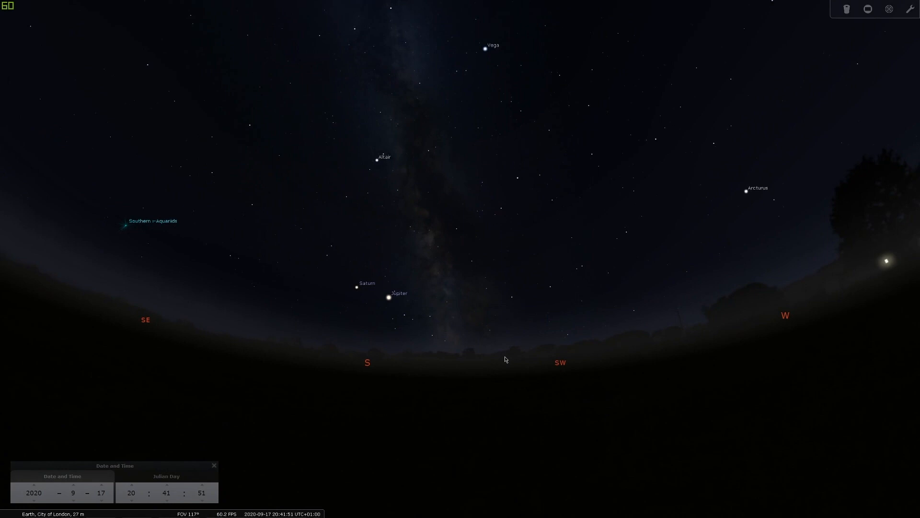
mouse_move(470, 181)
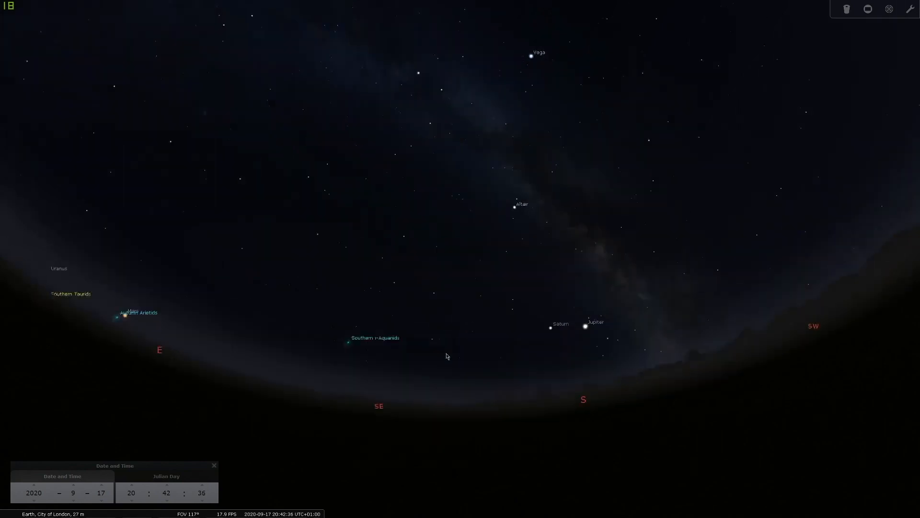
Zoom in on the nebulae around Deneb and Sadr in Cygnus, then back out.
scroll(up, 3)
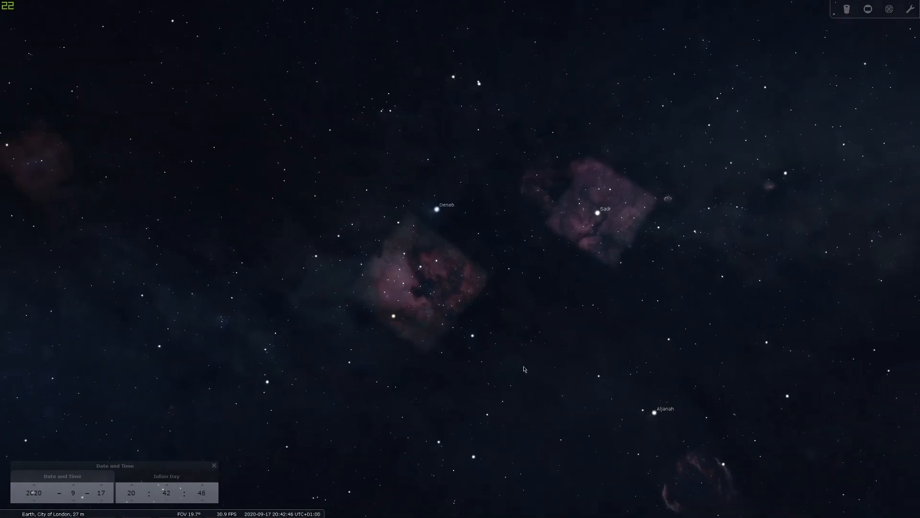
scroll(down, 3)
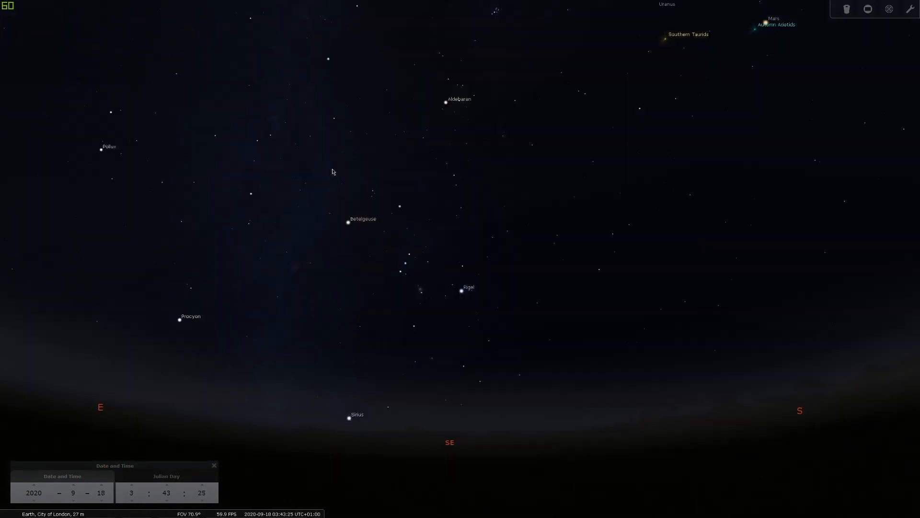
mouse_move(318, 470)
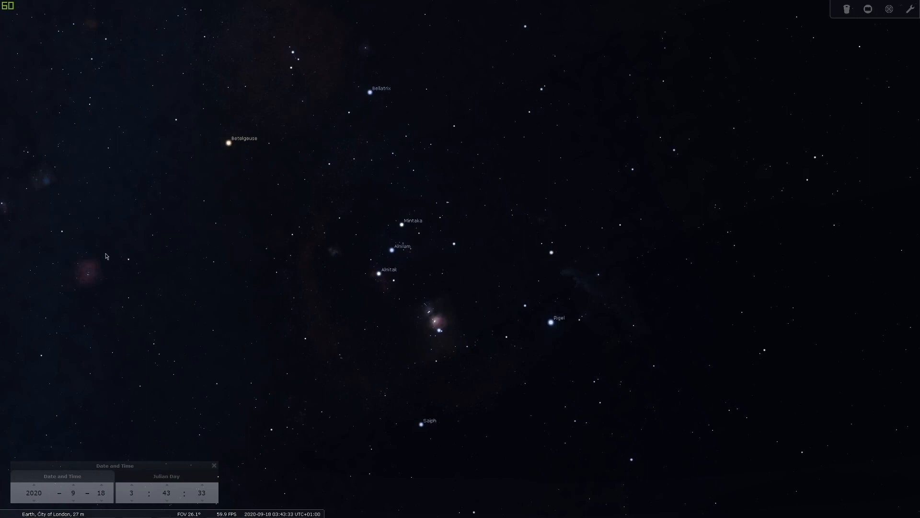
mouse_move(233, 352)
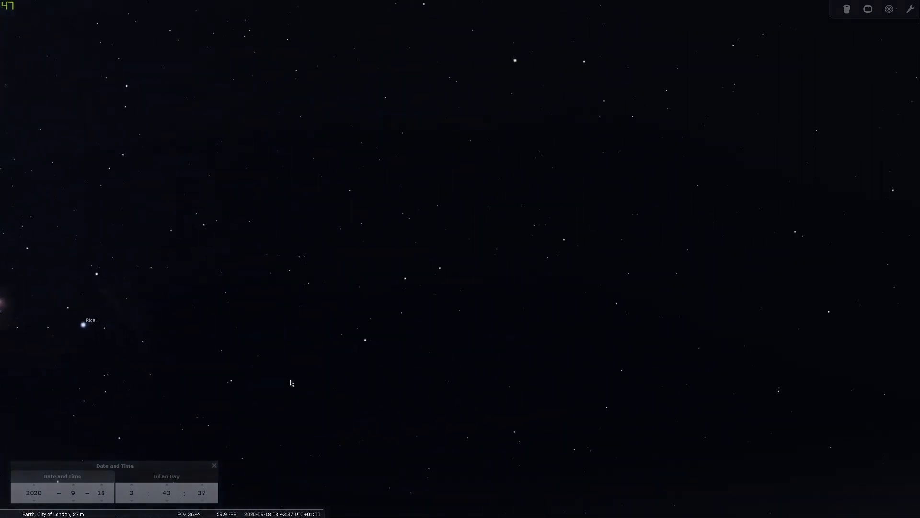
Zoom in and out around Orion's nebula before shifting toward the Pleiades.
scroll(down, 3)
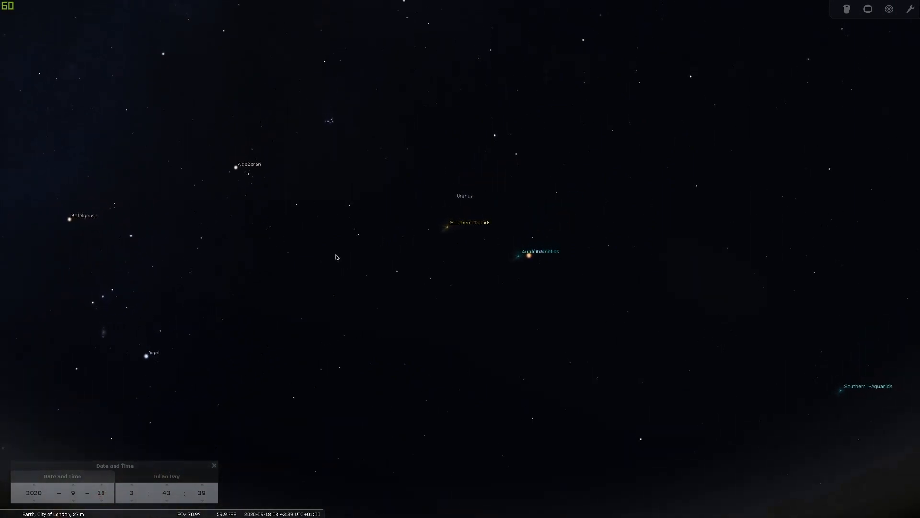
scroll(up, 3)
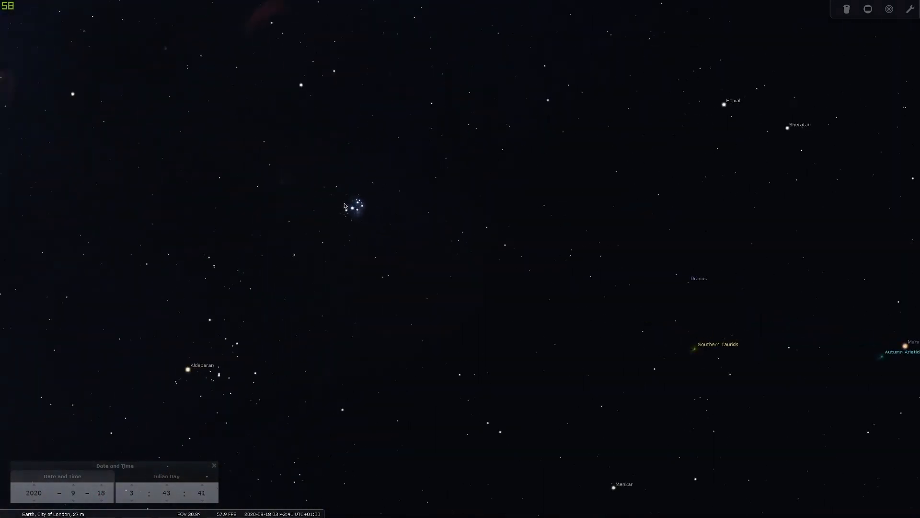
scroll(down, 3)
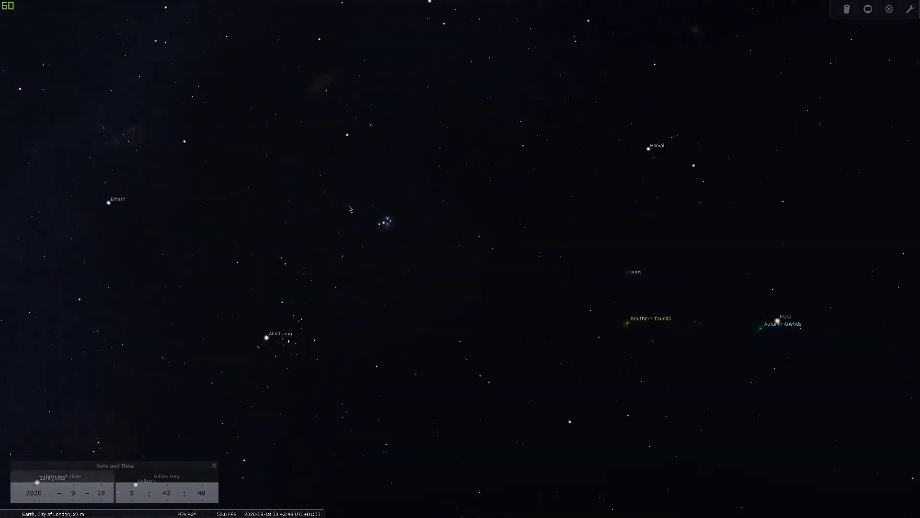